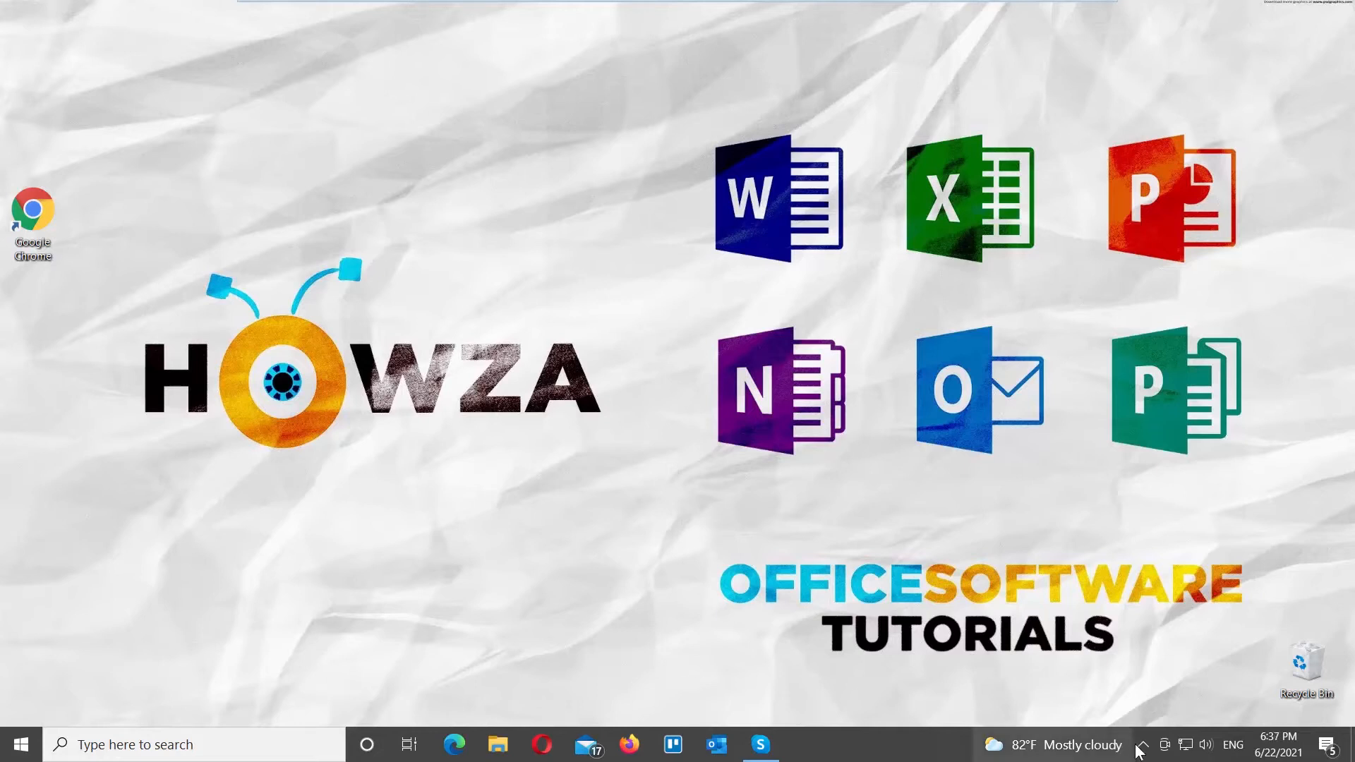
Quit Skype from the hidden tray icons' Skype menu
left_click(1147, 745)
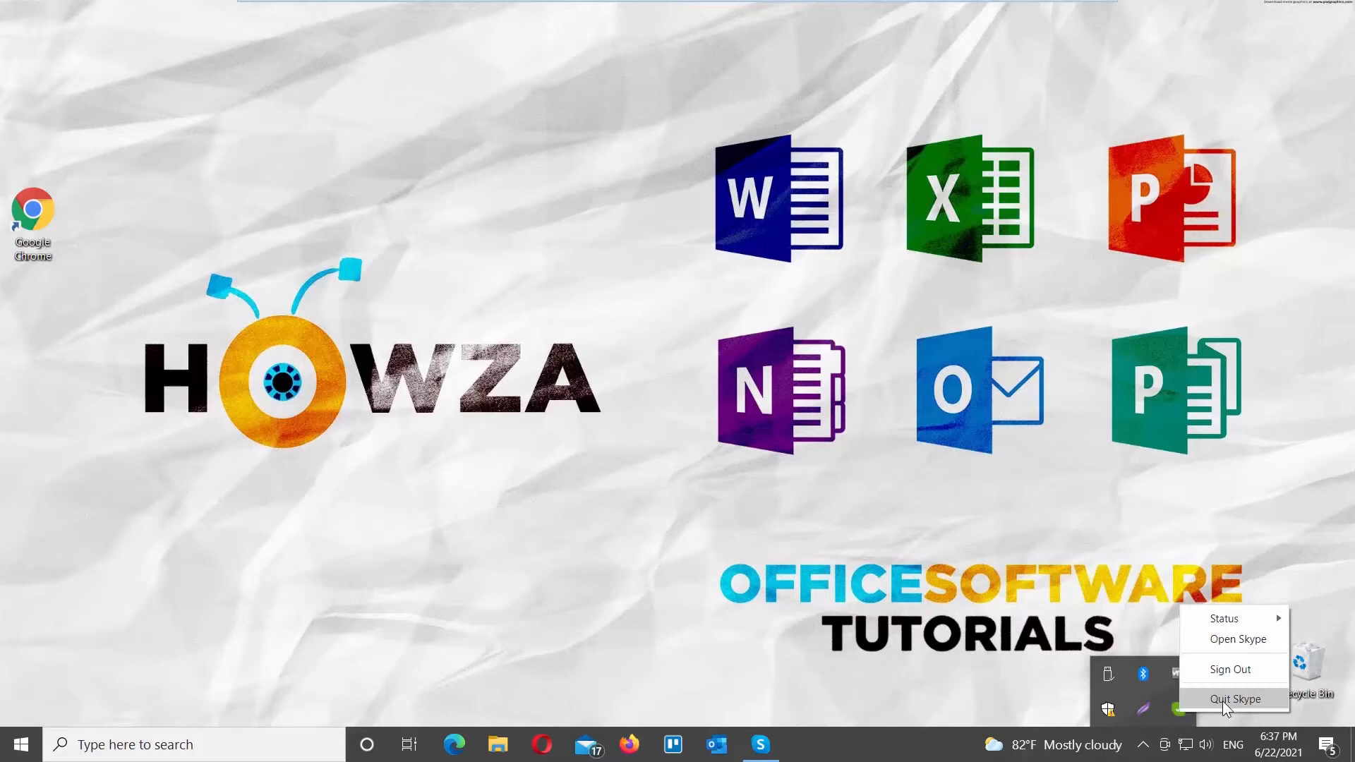
left_click(1235, 699)
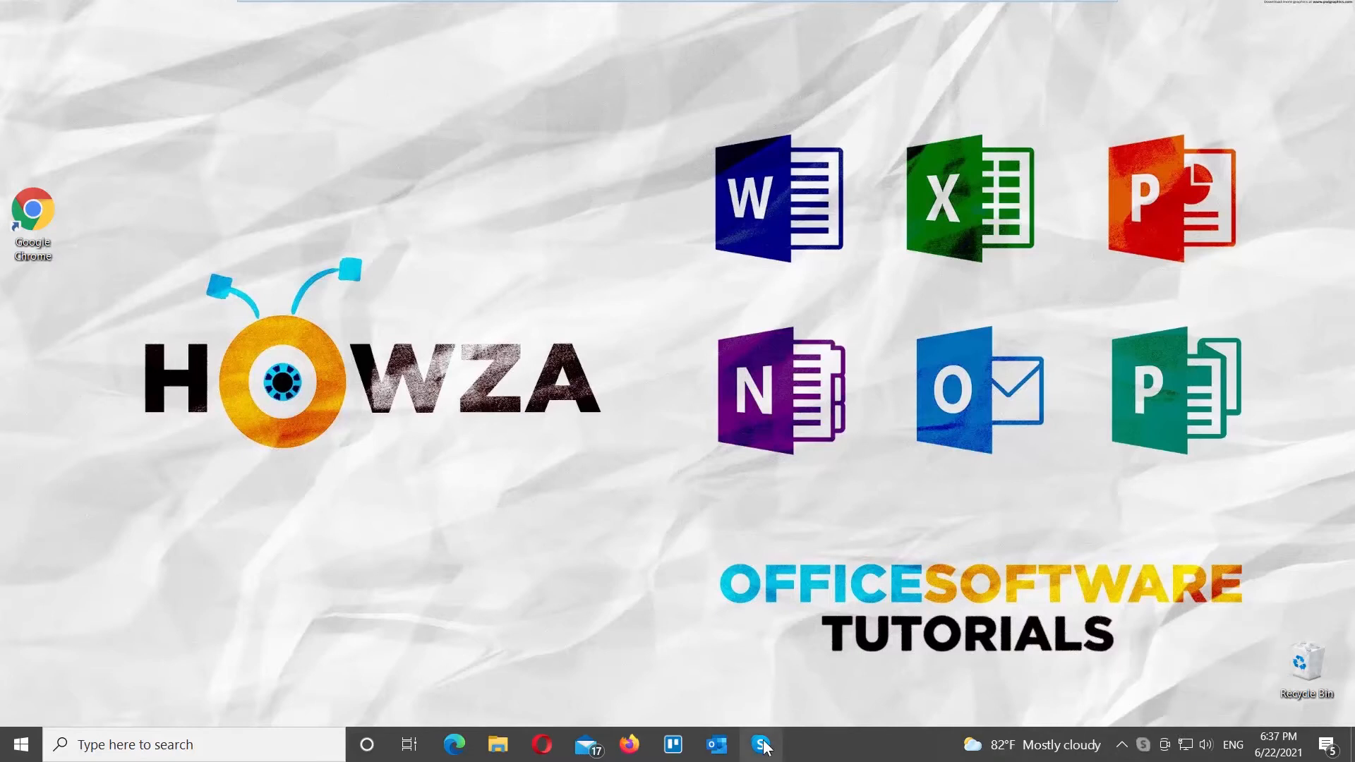
Relaunch Skype from the taskbar, then sign out via the tray, keeping account settings remembered
left_click(761, 745)
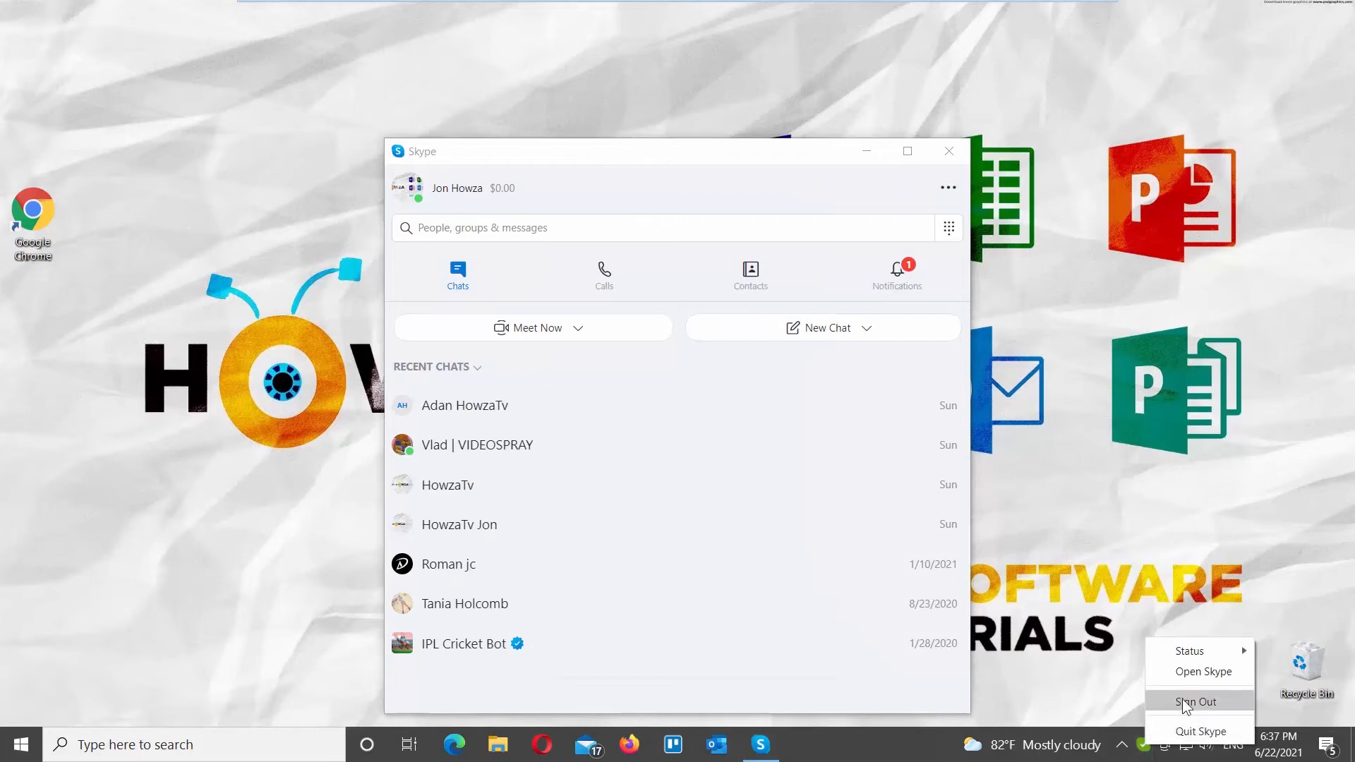
left_click(1196, 702)
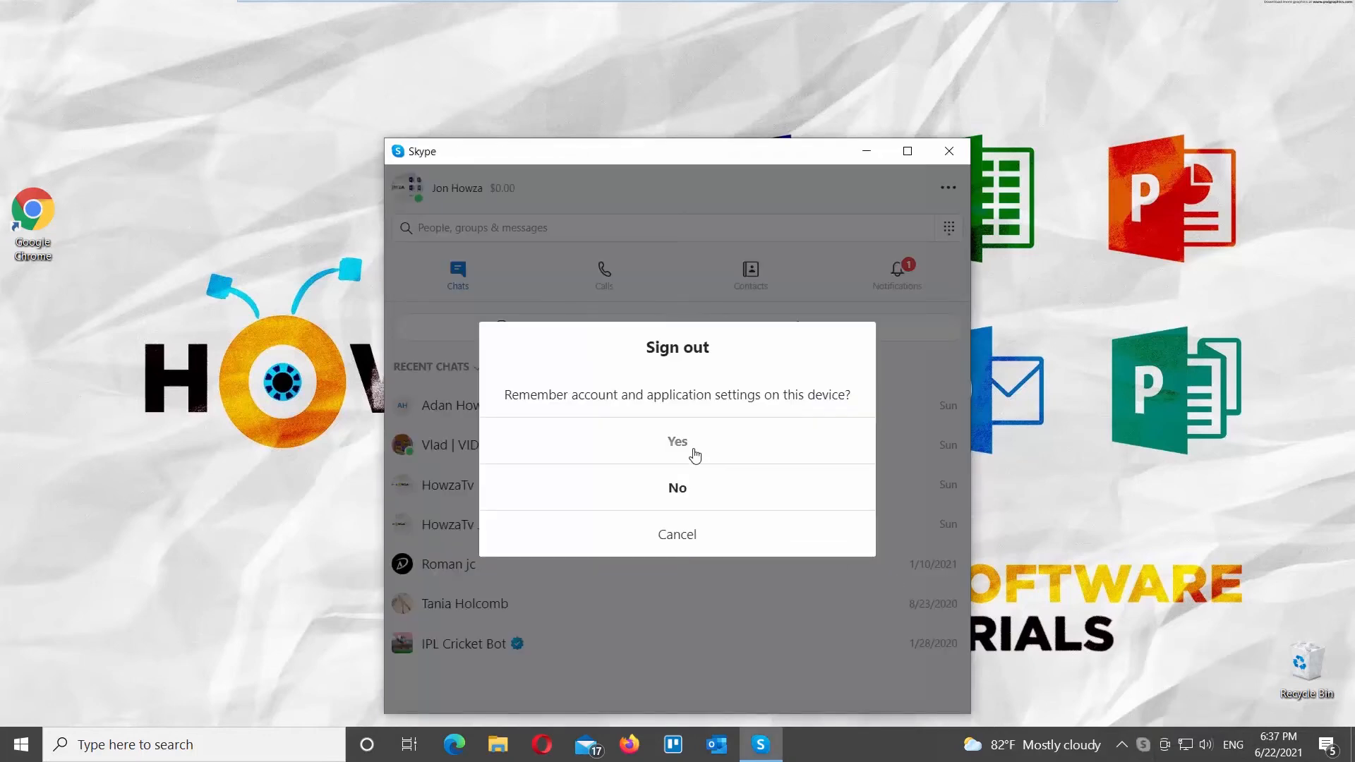
left_click(677, 441)
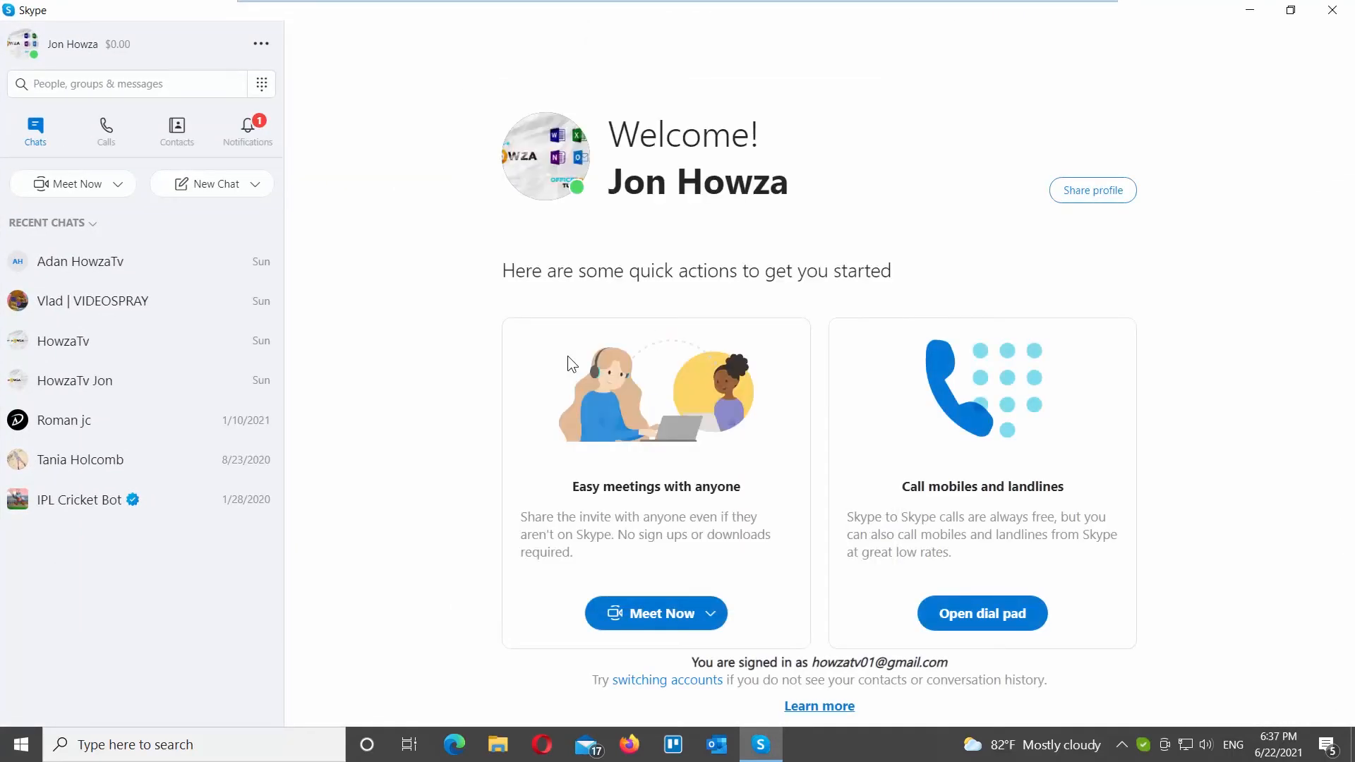
mouse_move(261, 43)
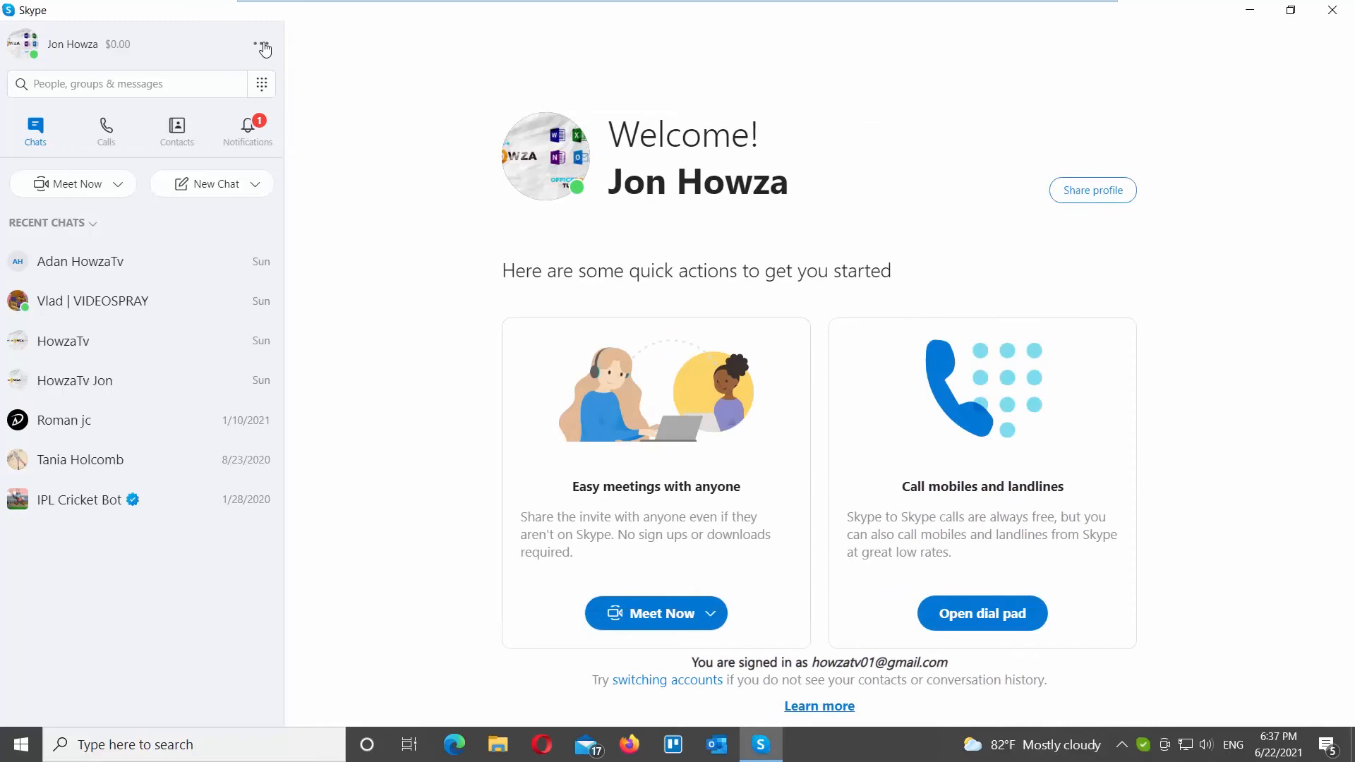
Choose Sign out from the '...' menu beside the profile name
left_click(261, 45)
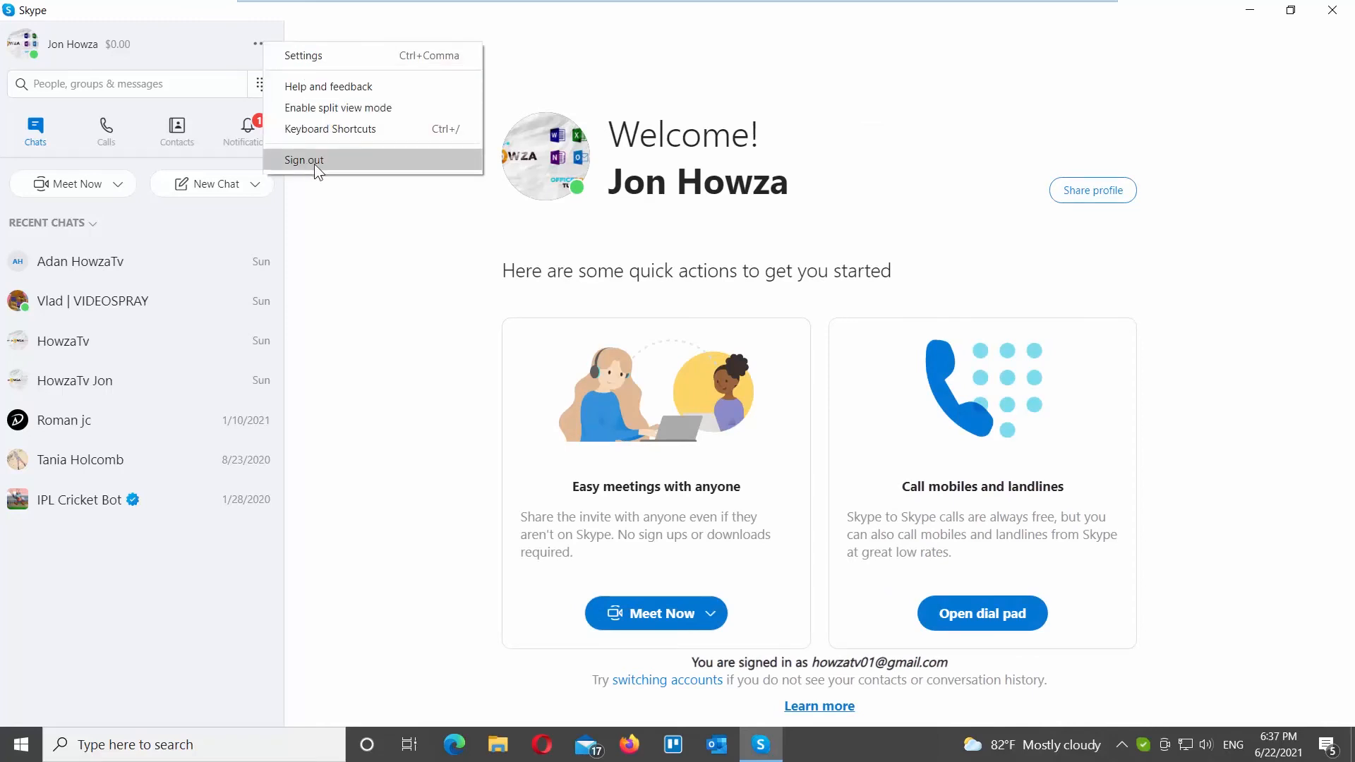
left_click(304, 160)
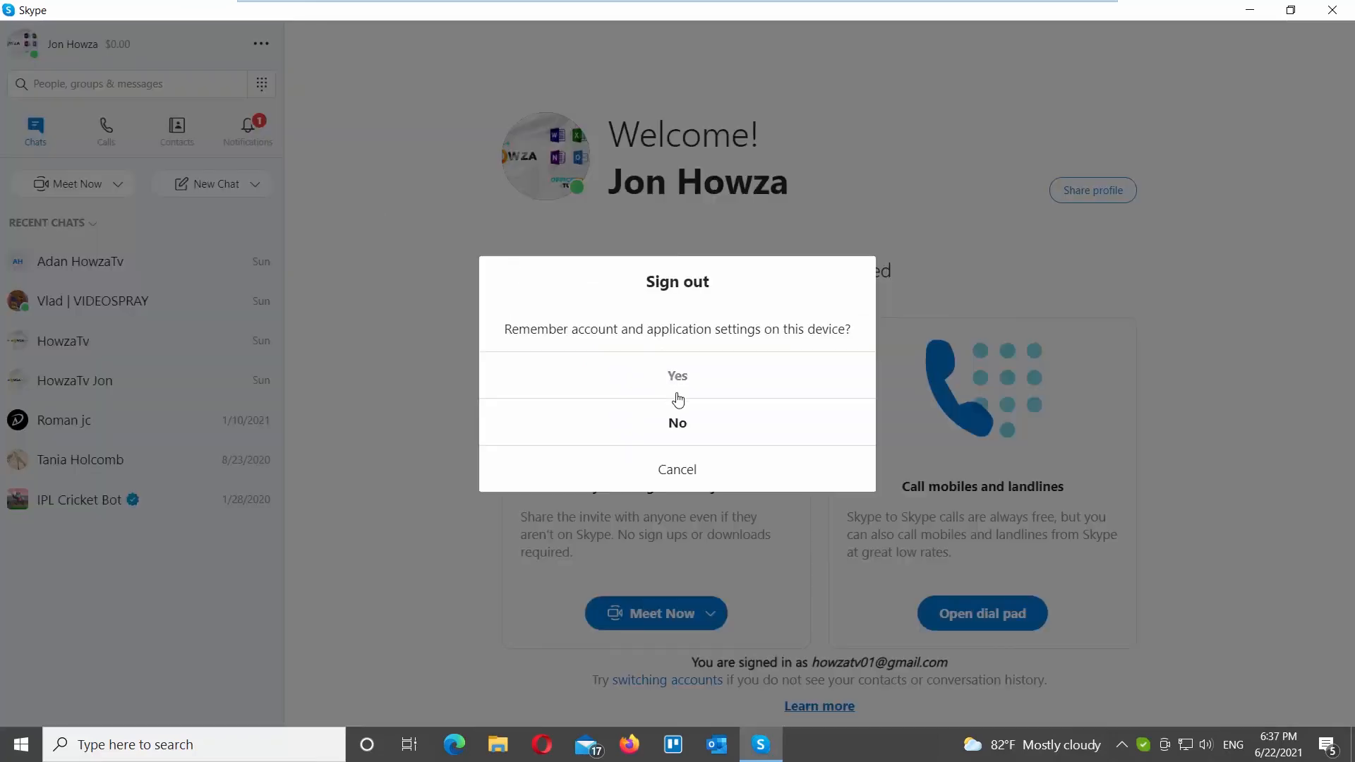